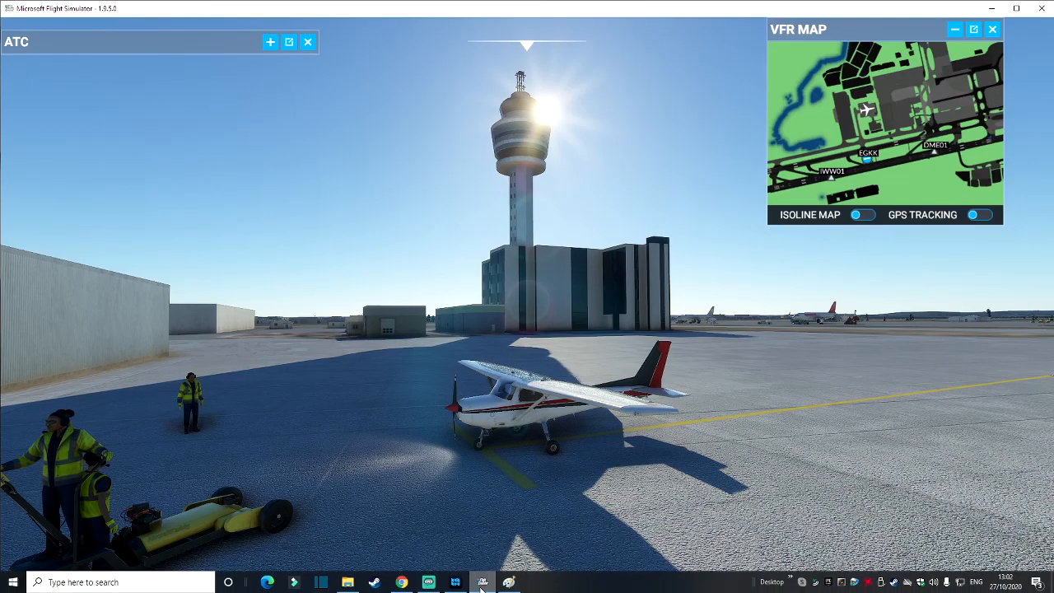
# Switch from the simulator to Navigraph Charts for the Gatwick EGKK taxi charts
pyautogui.click(507, 583)
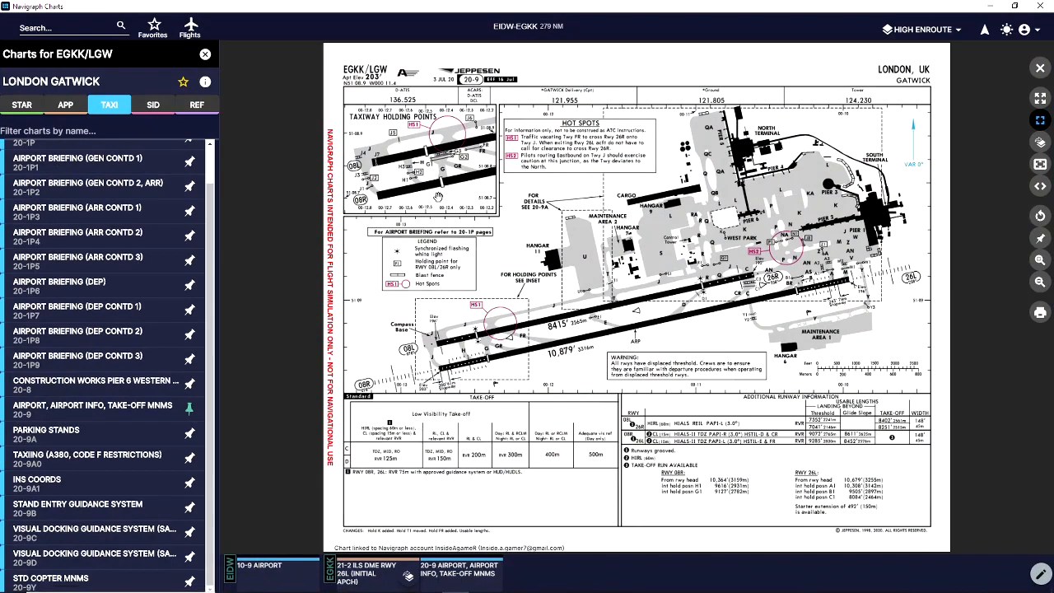
pyautogui.moveTo(606, 352)
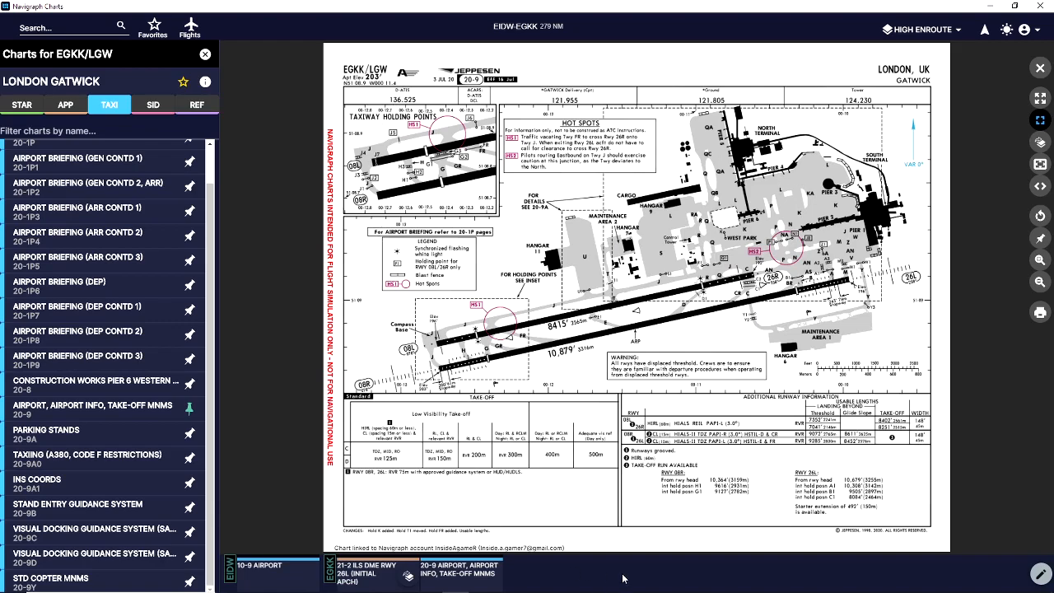
pyautogui.moveTo(888, 320)
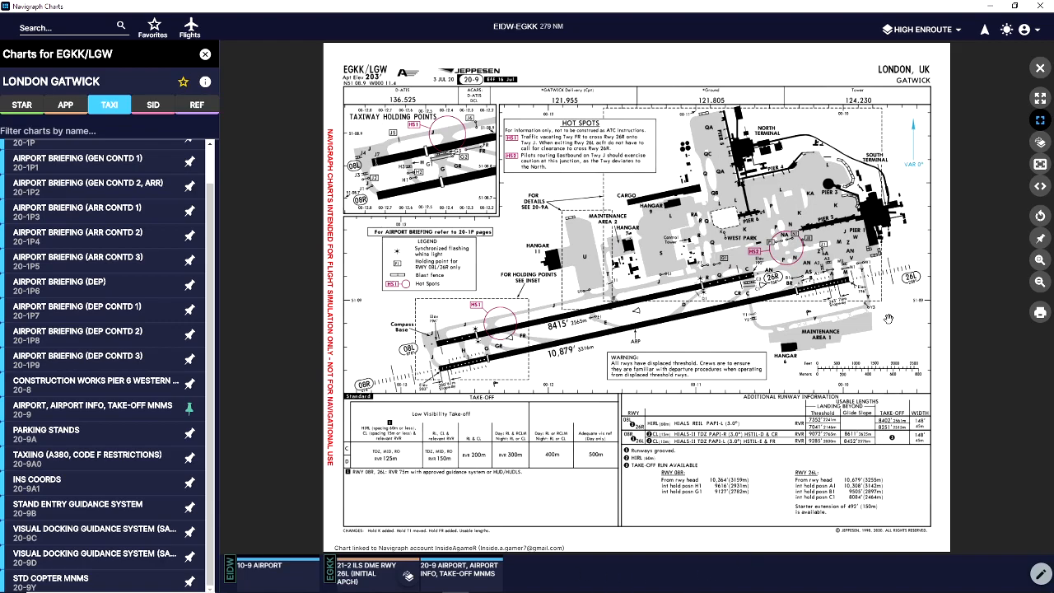
pyautogui.moveTo(685, 99)
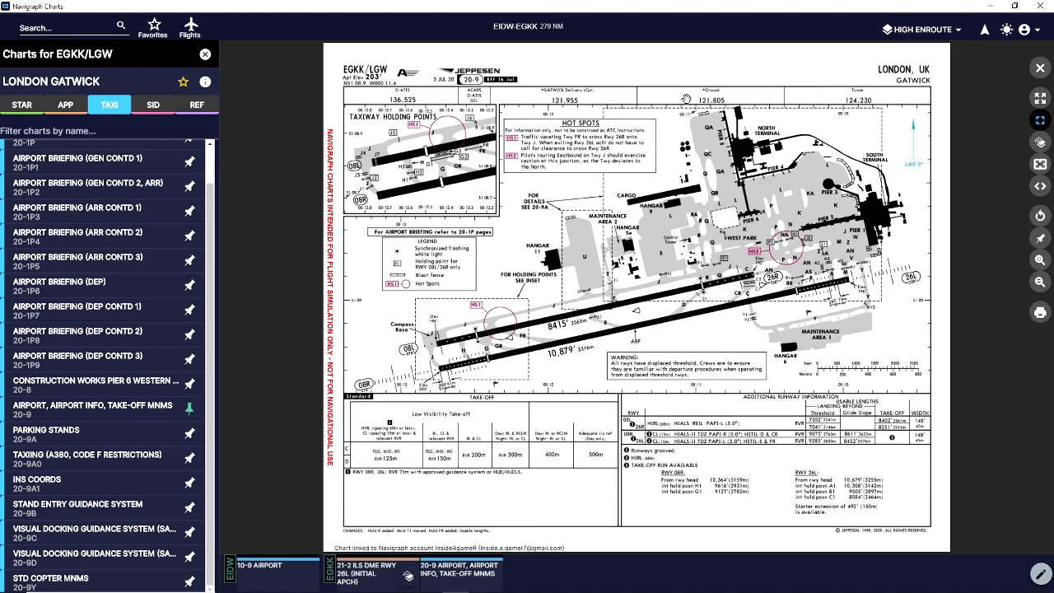
pyautogui.moveTo(910, 305)
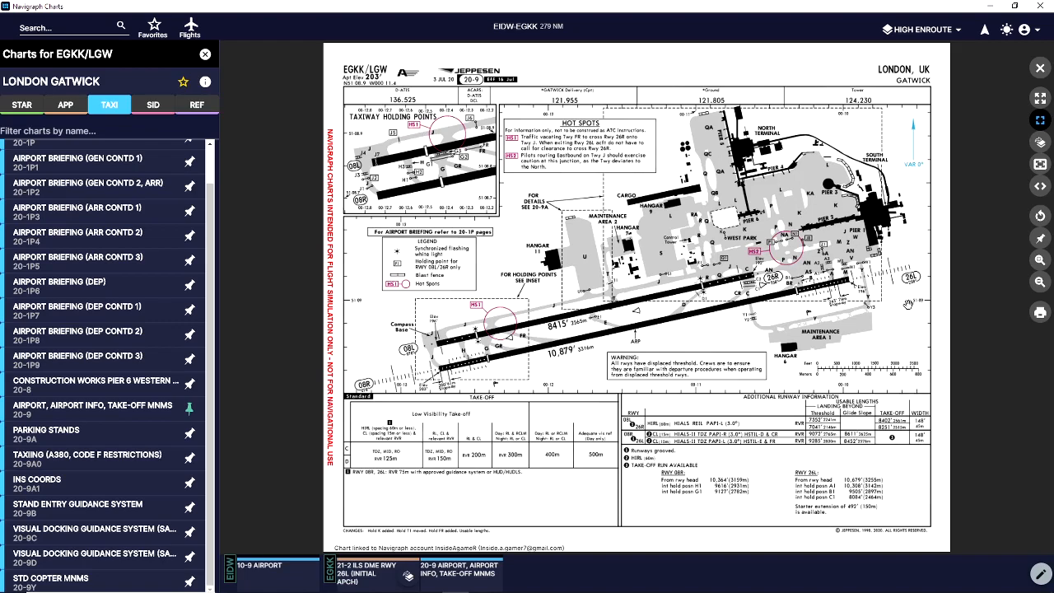
pyautogui.moveTo(896, 311)
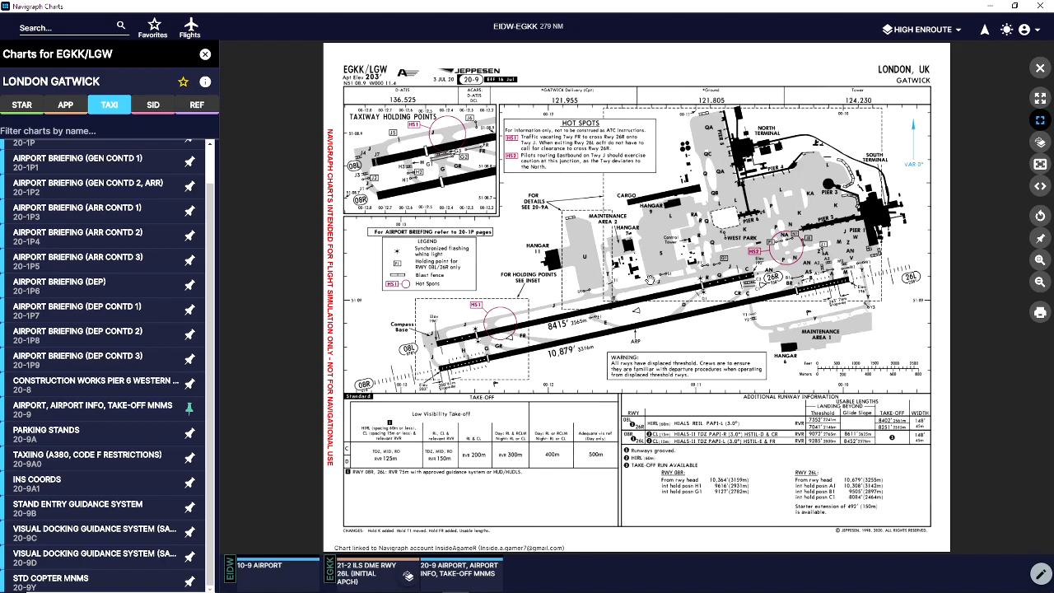
pyautogui.moveTo(738, 336)
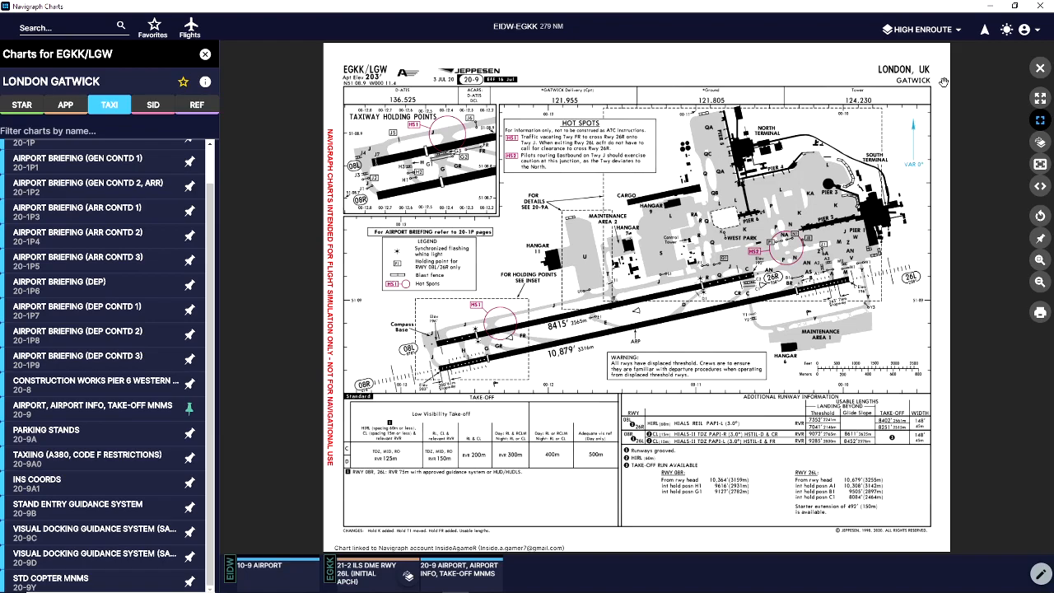
pyautogui.moveTo(985, 29)
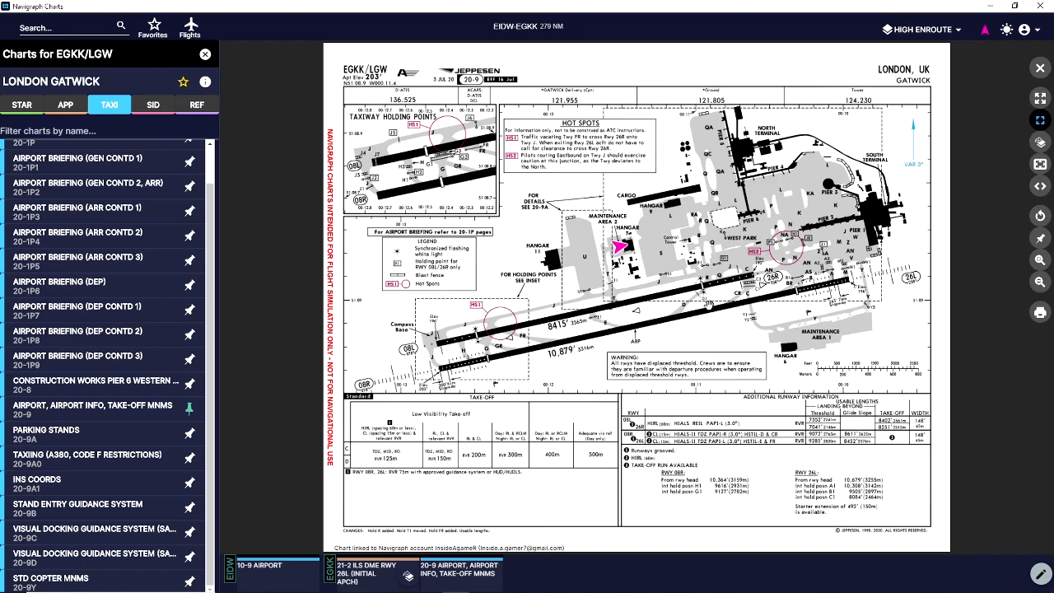
pyautogui.moveTo(573, 298)
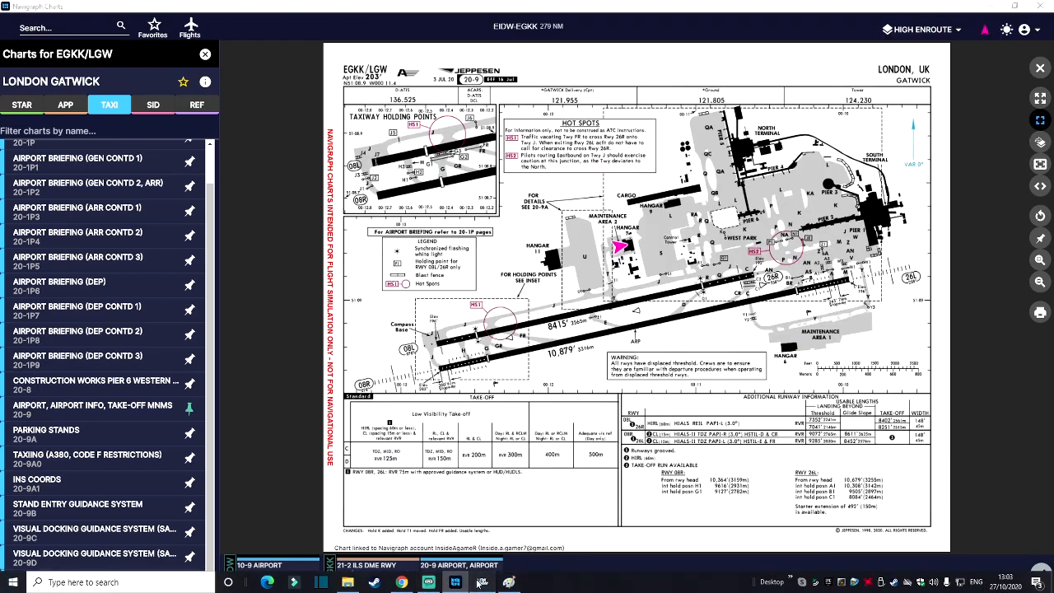
# Return to the simulator to obtain the taxi clearance to hold short of runway 26L
pyautogui.click(454, 583)
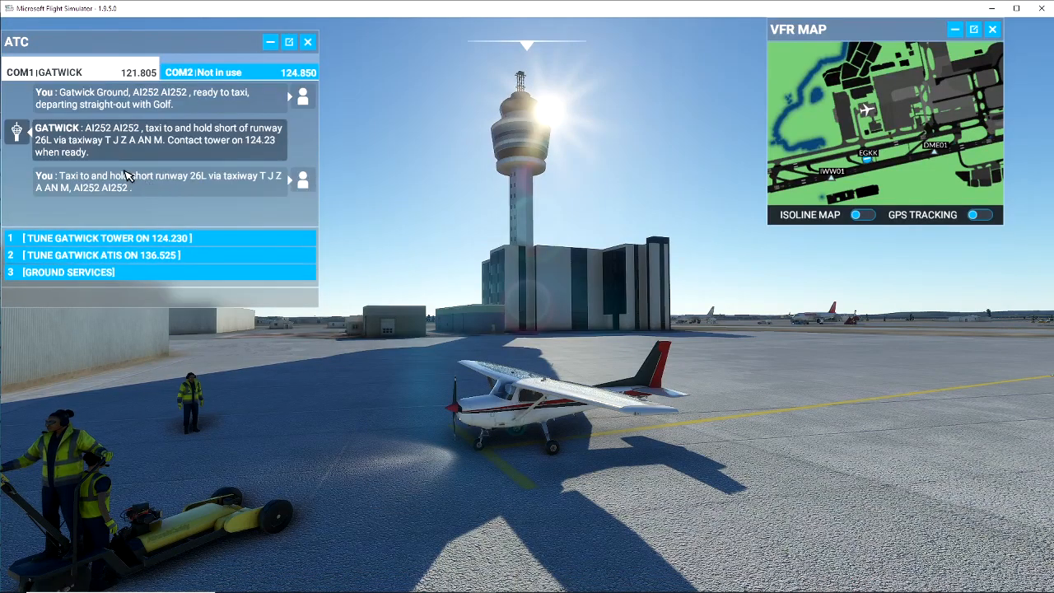
pyautogui.moveTo(109, 140)
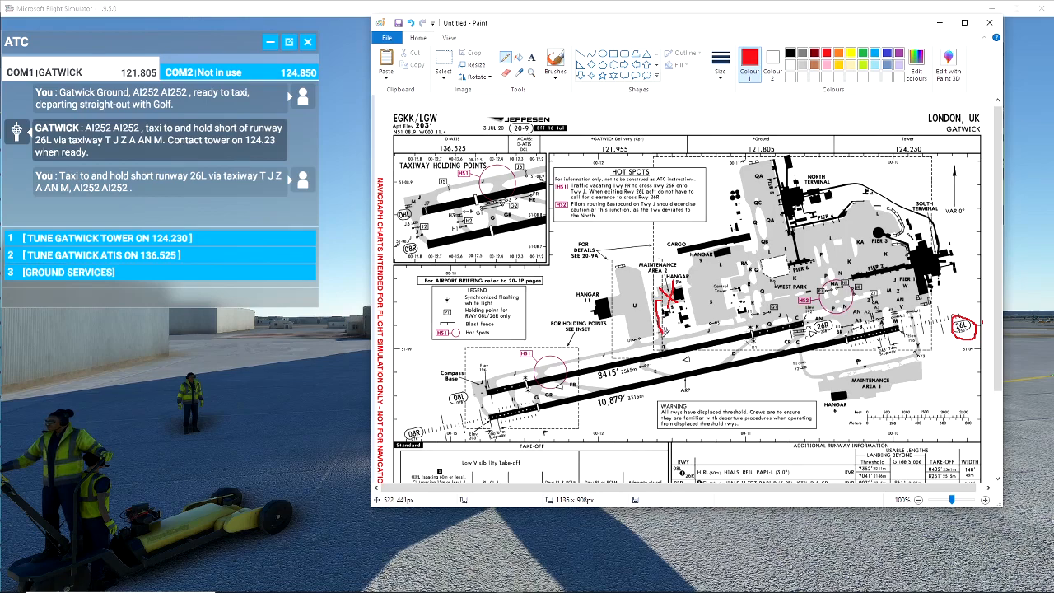
pyautogui.moveTo(536, 320)
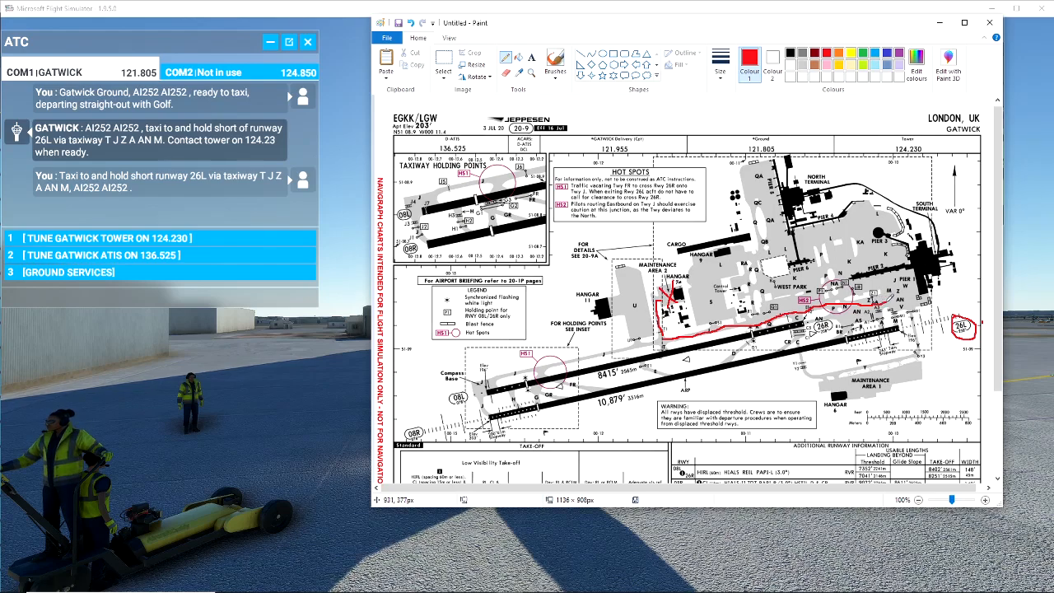
pyautogui.moveTo(560, 277)
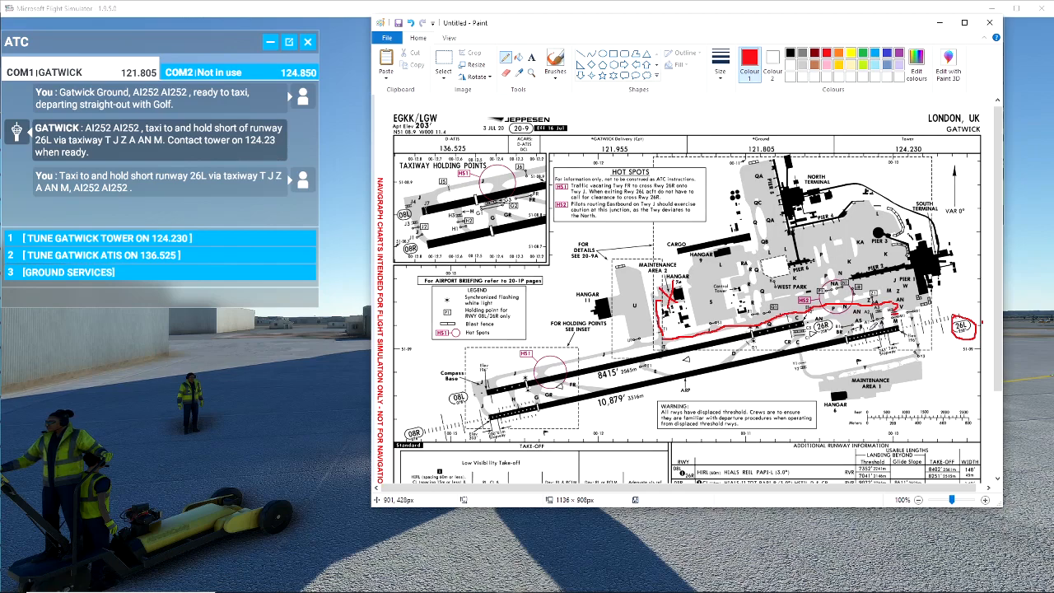
pyautogui.moveTo(586, 328)
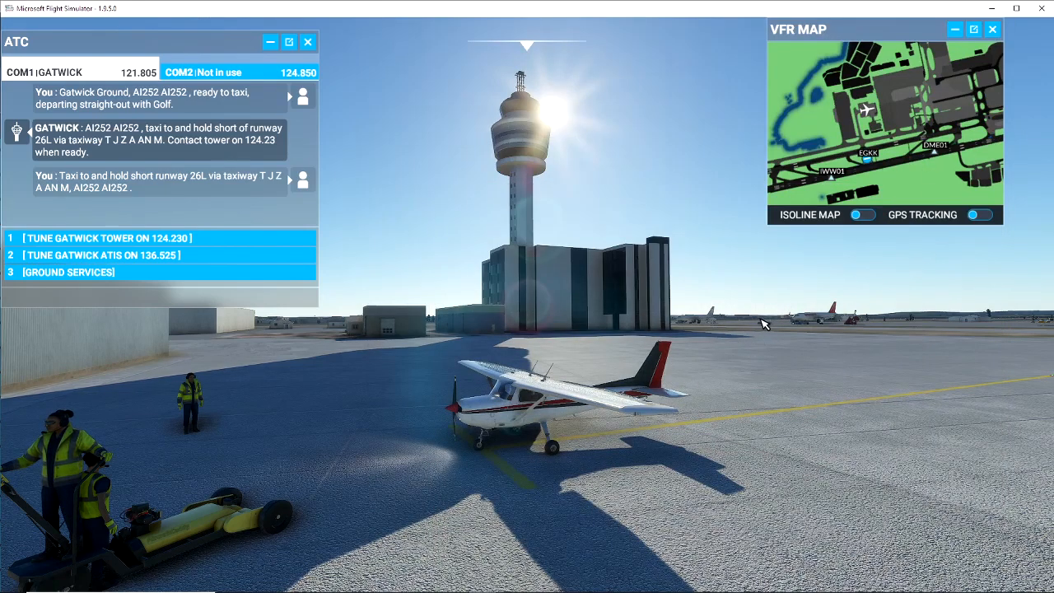
pyautogui.moveTo(544, 369)
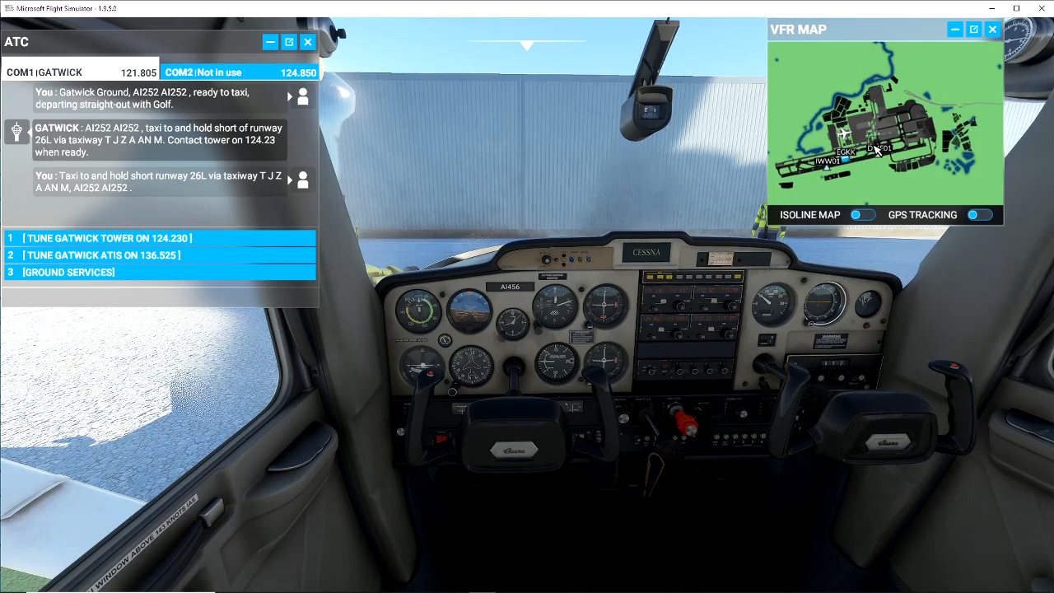
# Zoom the VFR map in on the taxiways around the Cessna's stand
pyautogui.scroll(3)
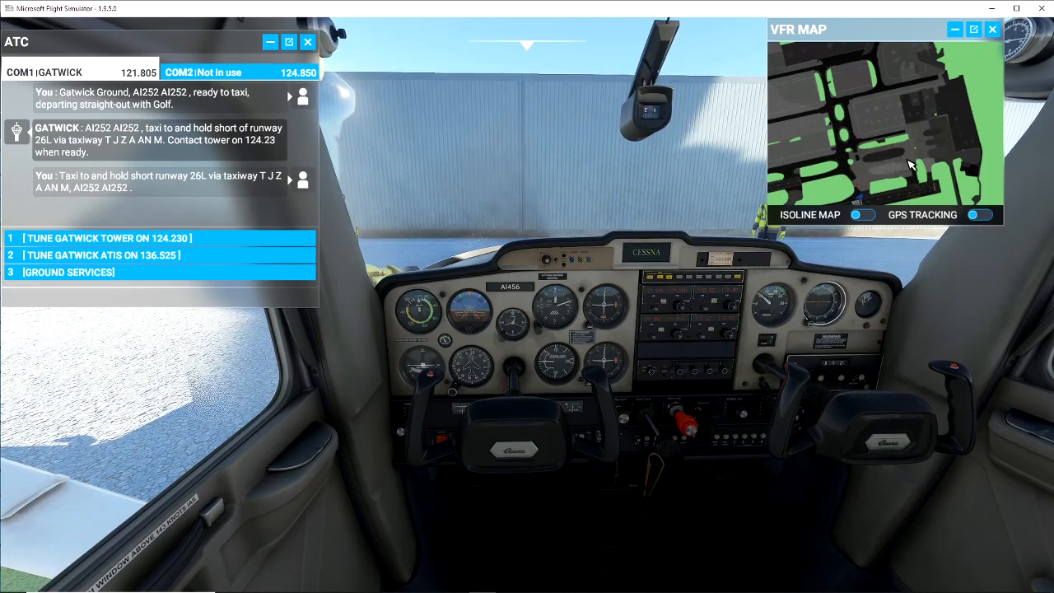
pyautogui.moveTo(914, 185)
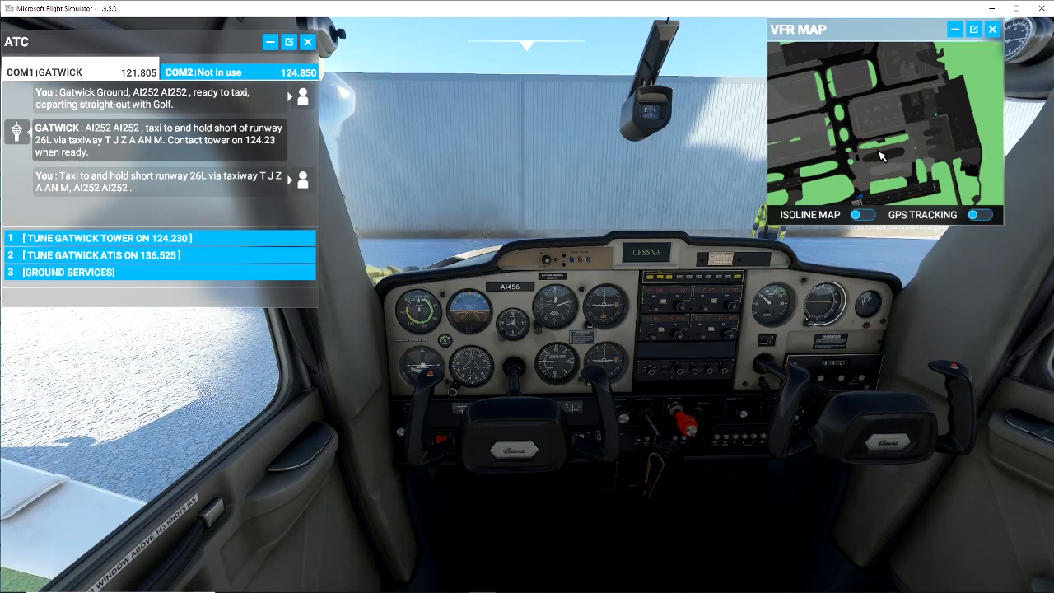
pyautogui.moveTo(931, 173)
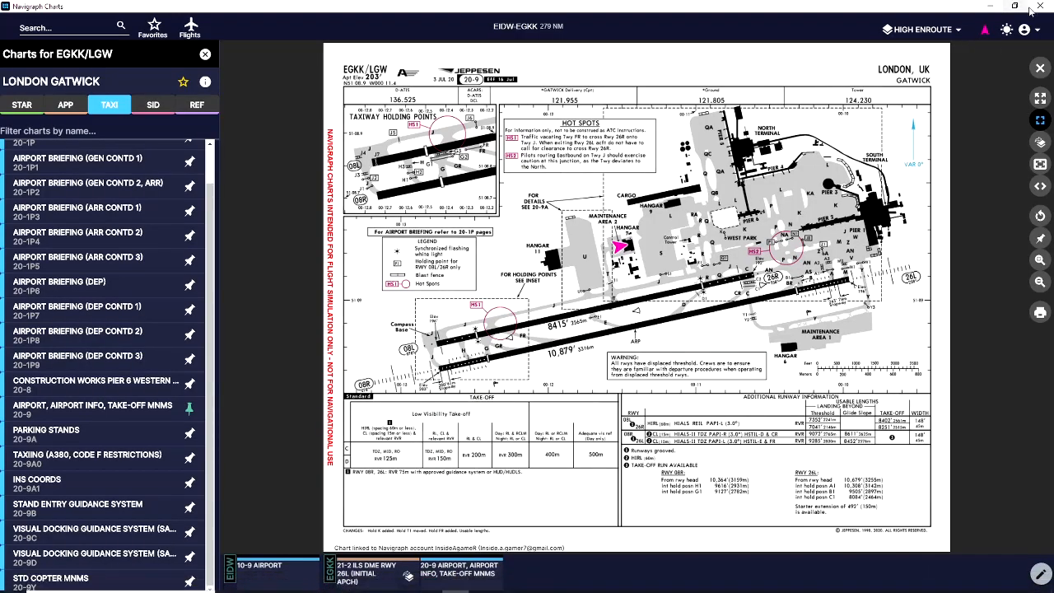
pyautogui.click(1014, 6)
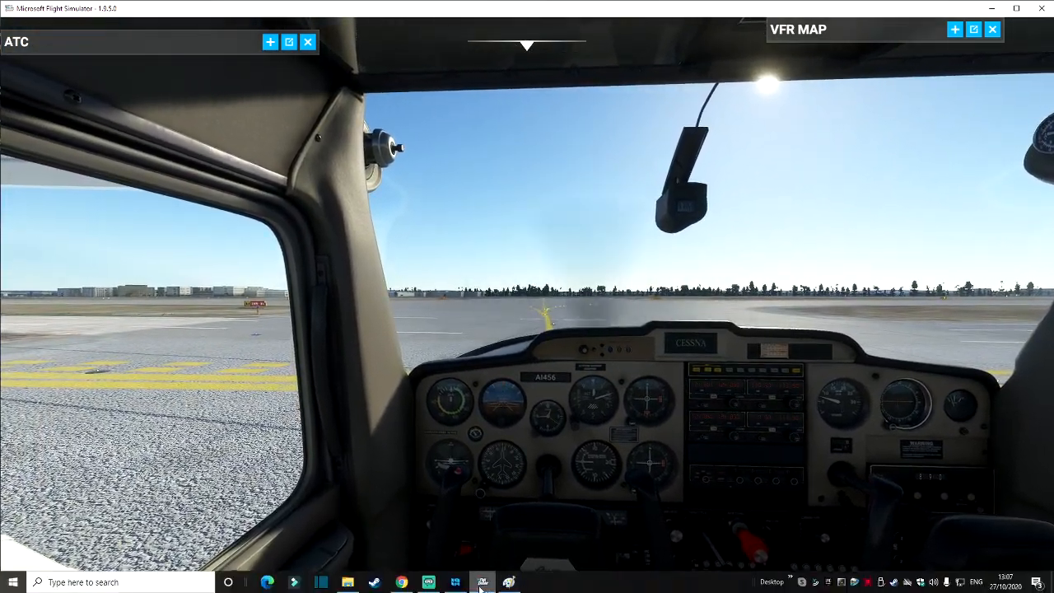
# Bring the Navigraph Gatwick chart window up over the cockpit view
pyautogui.click(483, 583)
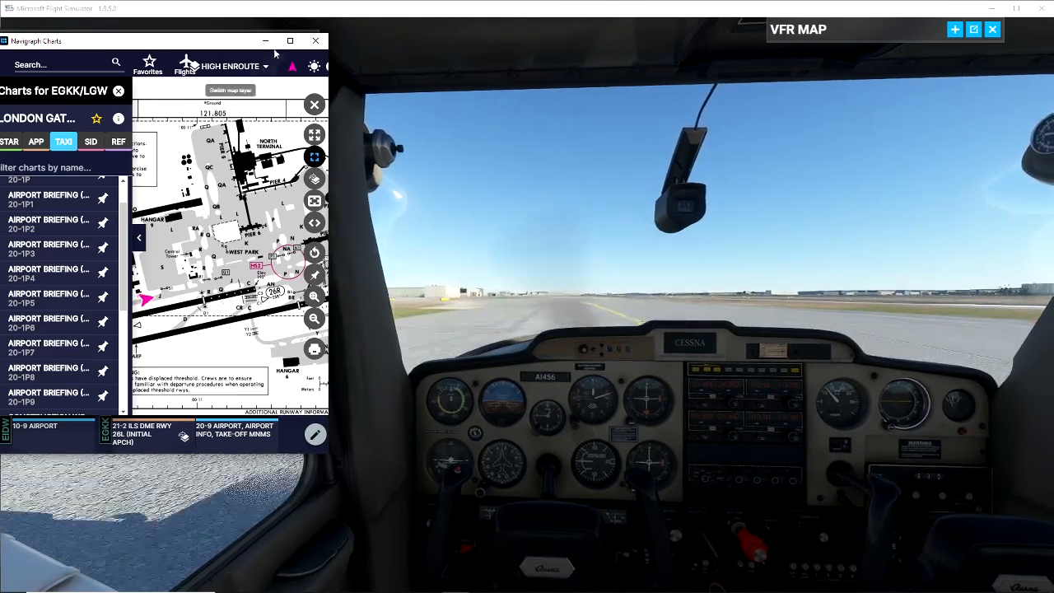
# Move the Navigraph chart window lower so the ATC panel fits above it
pyautogui.moveTo(164, 40); pyautogui.dragTo(194, 159)
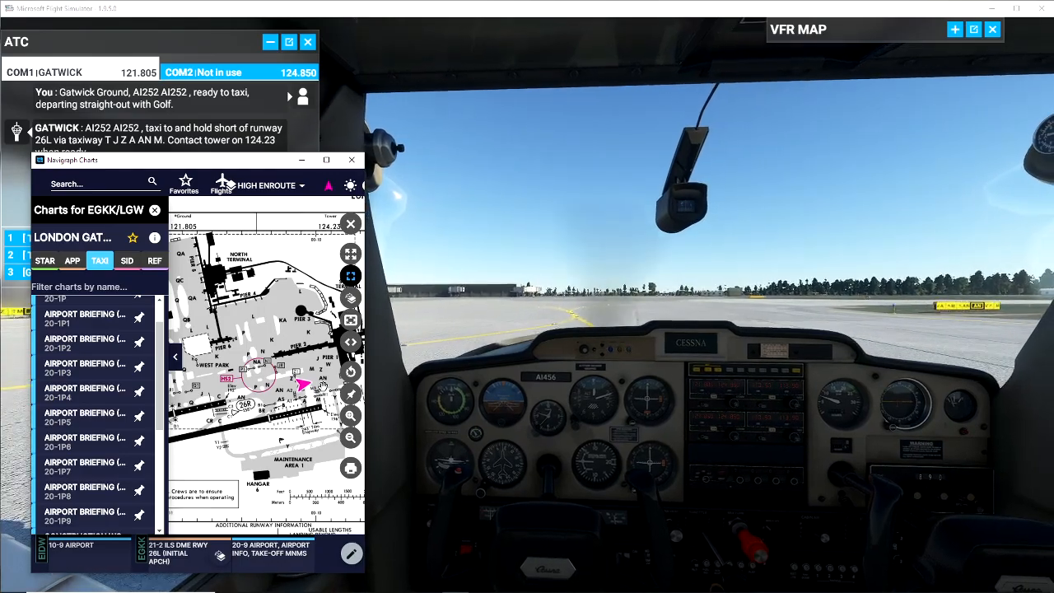
# Read back the hold-short clearance, then bring the Navigraph charts up full-screen
pyautogui.click(351, 224)
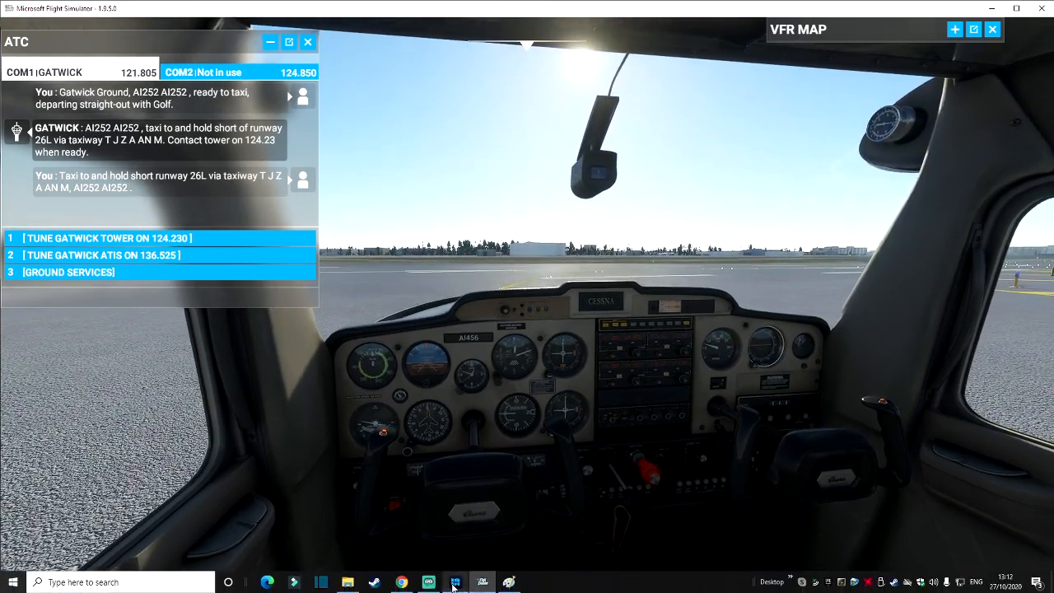
pyautogui.click(455, 583)
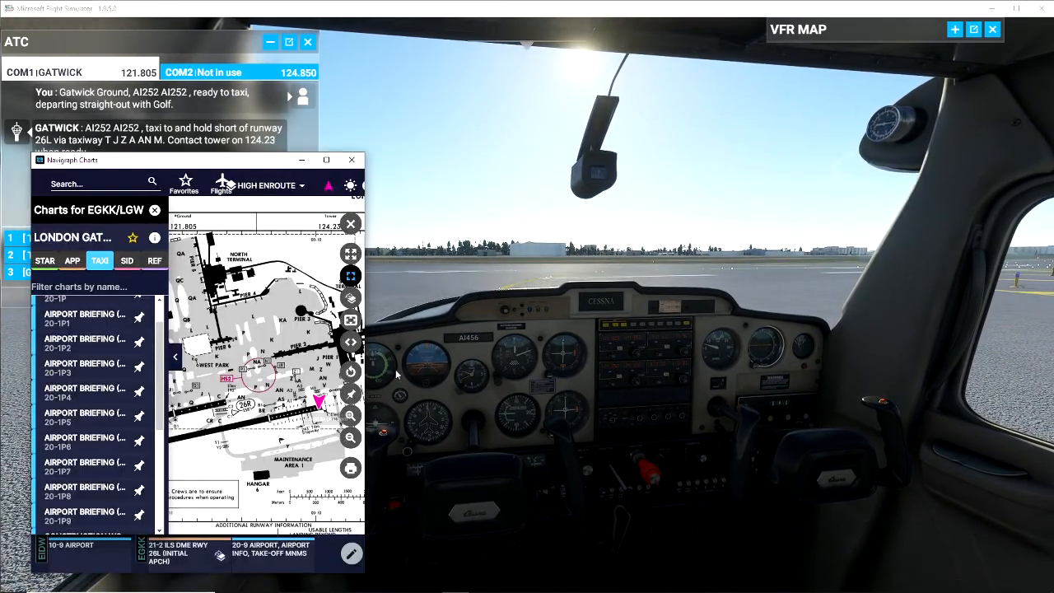
pyautogui.moveTo(803, 273)
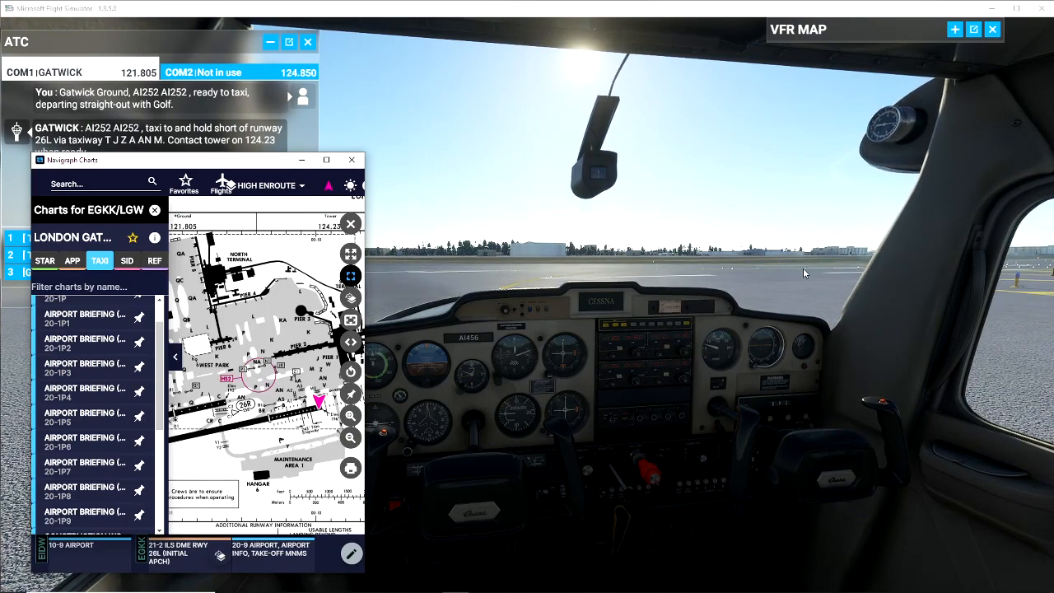
pyautogui.moveTo(438, 280)
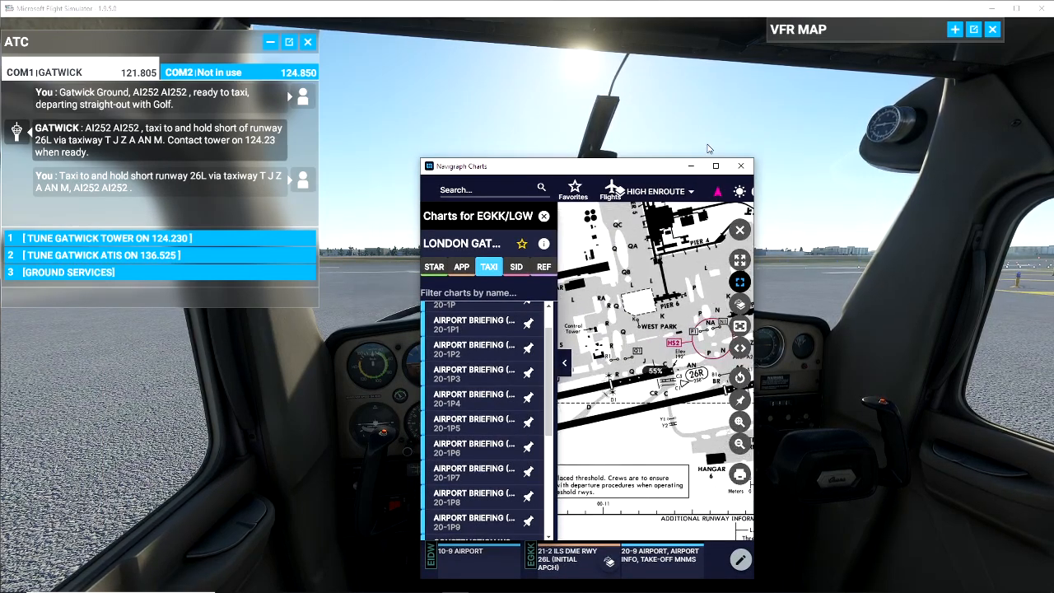
pyautogui.click(715, 165)
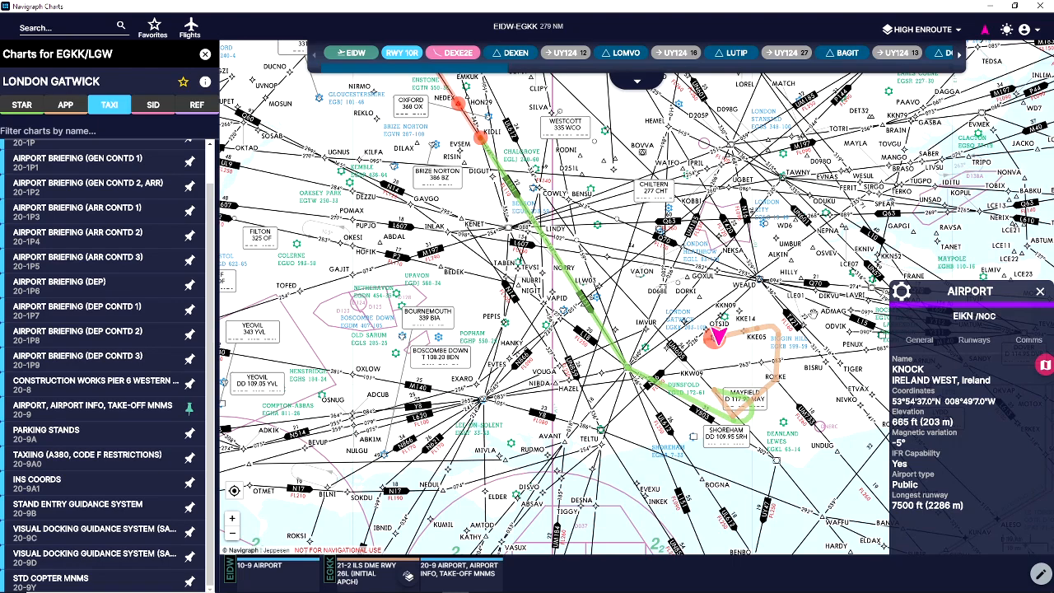
# Put the charts away after reviewing the route, returning to the cockpit view
pyautogui.click(482, 583)
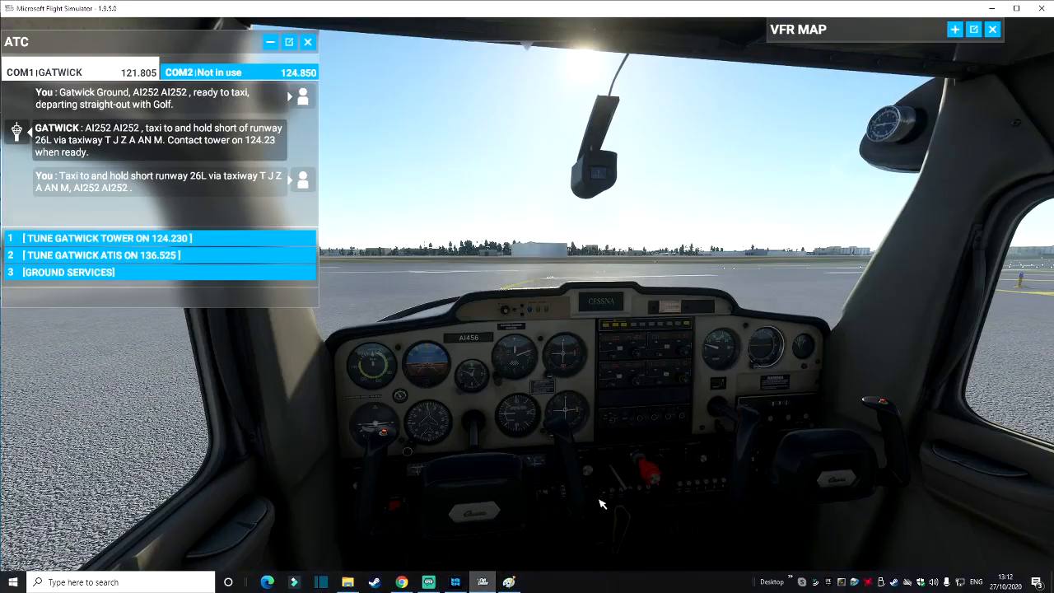